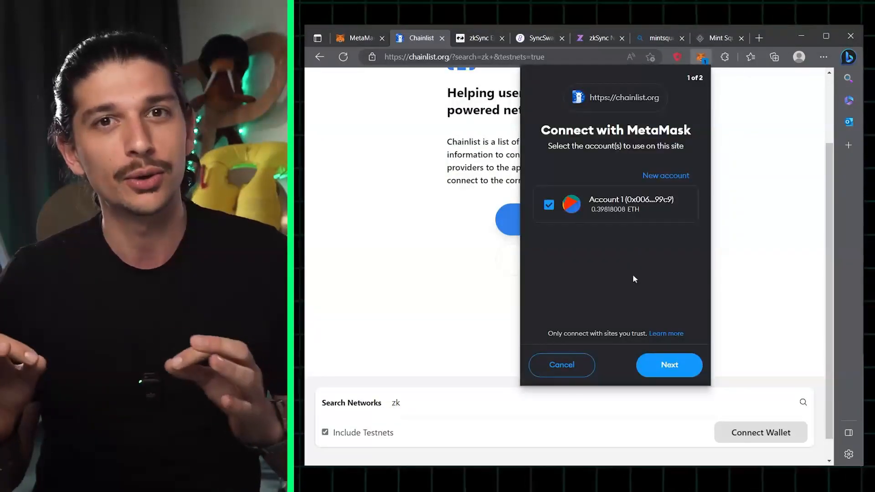
- Approve MetaMask on Chainlist, add zkSync Era Mainnet and switch the wallet to it
{"action": "left_click", "coordinate": [668, 365]}
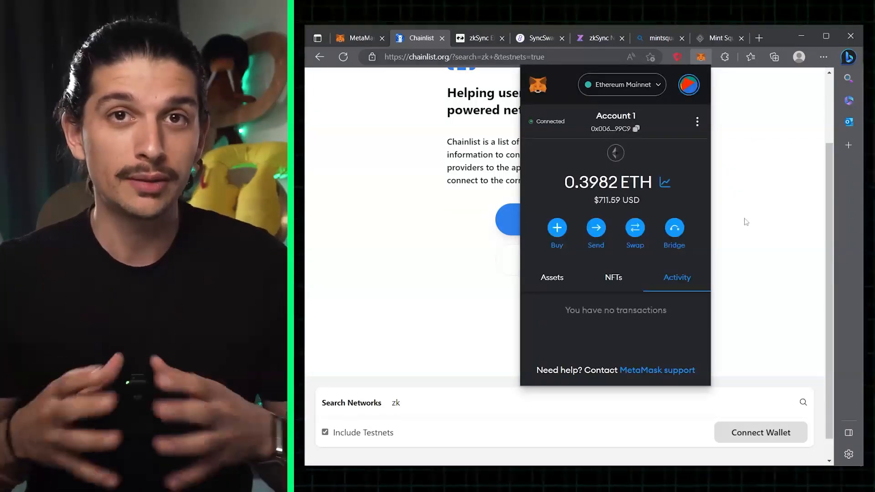
{"action": "left_click", "coordinate": [746, 222]}
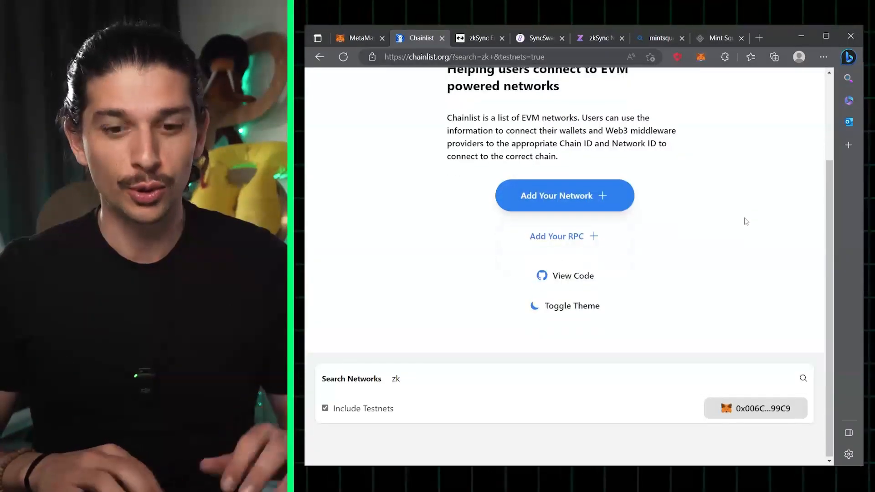
{"action": "scroll", "scroll_direction": "down", "scroll_amount": 3}
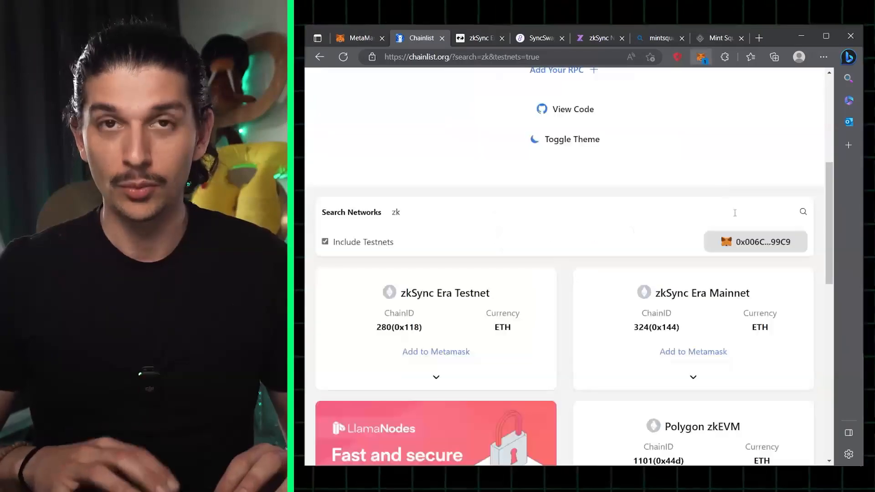
{"action": "left_click", "coordinate": [692, 351]}
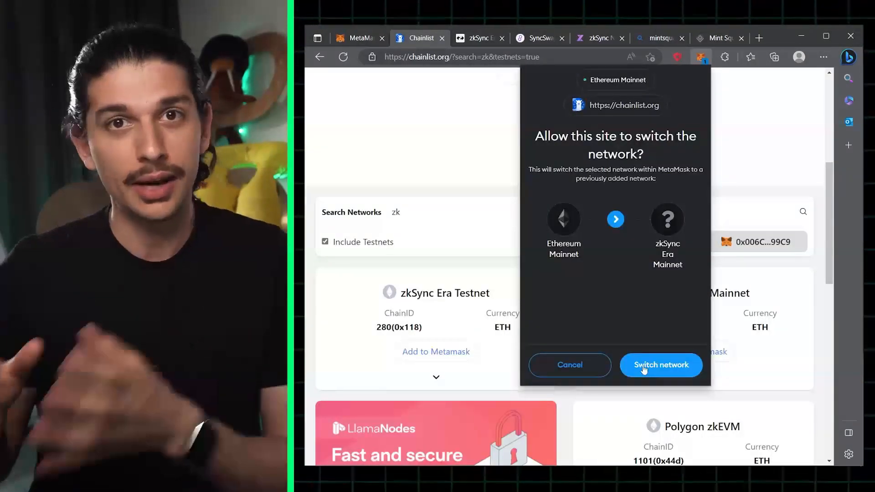
{"action": "left_click", "coordinate": [661, 365]}
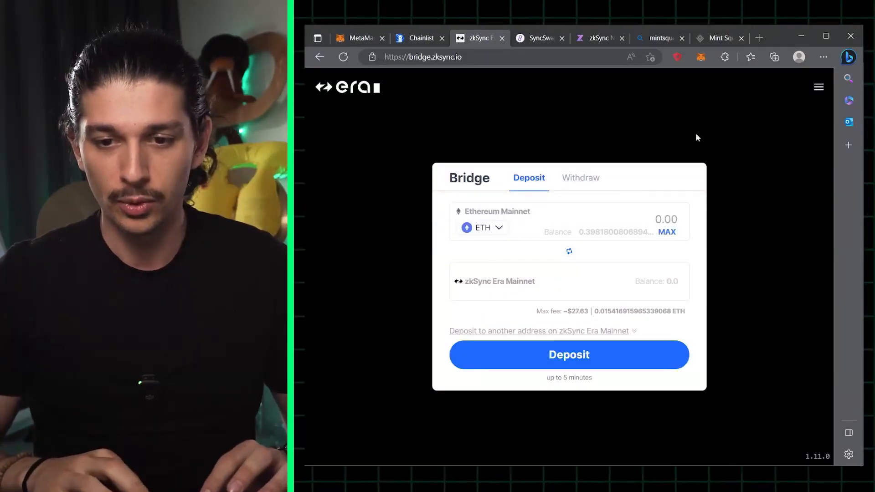
{"action": "mouse_move", "coordinate": [636, 207]}
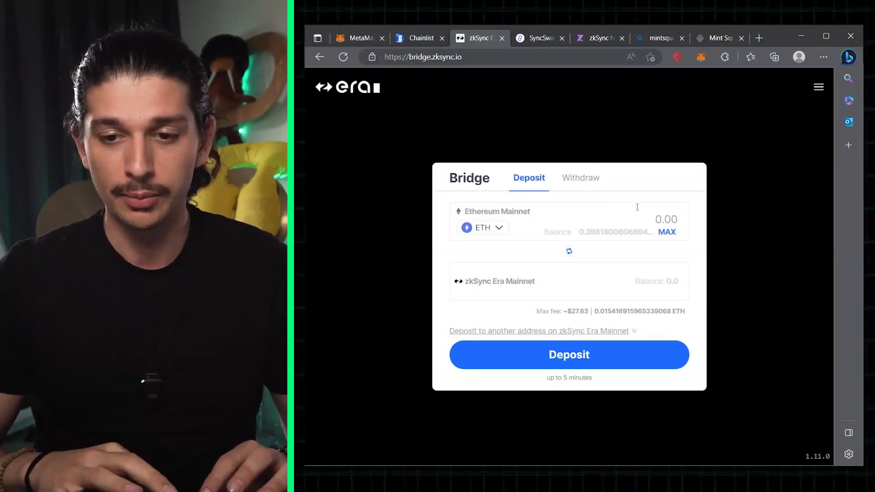
- Deposit 0.1 ETH from Ethereum Mainnet on the bridge and confirm it in MetaMask
{"action": "type", "text": "0.1"}
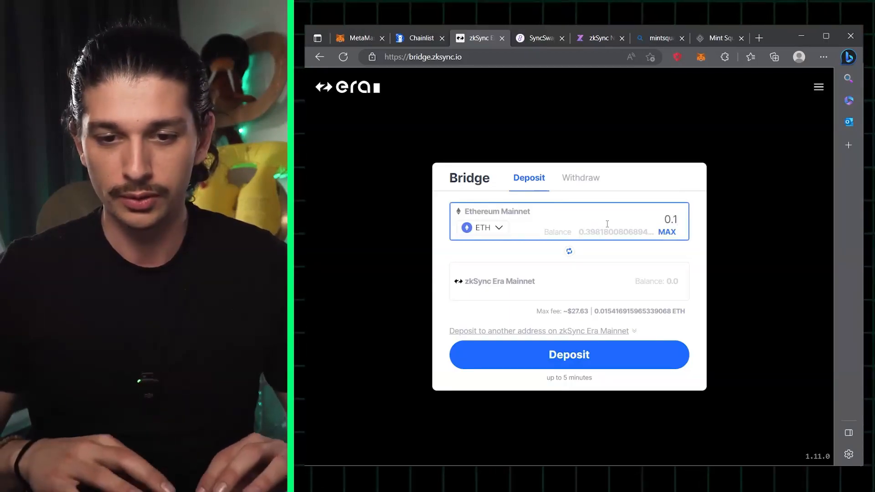
{"action": "left_click", "coordinate": [569, 354]}
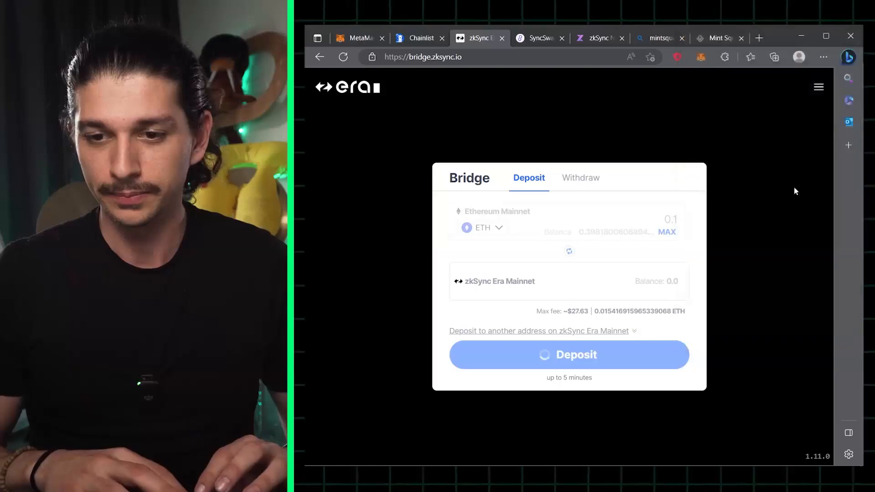
{"action": "left_click", "coordinate": [569, 354]}
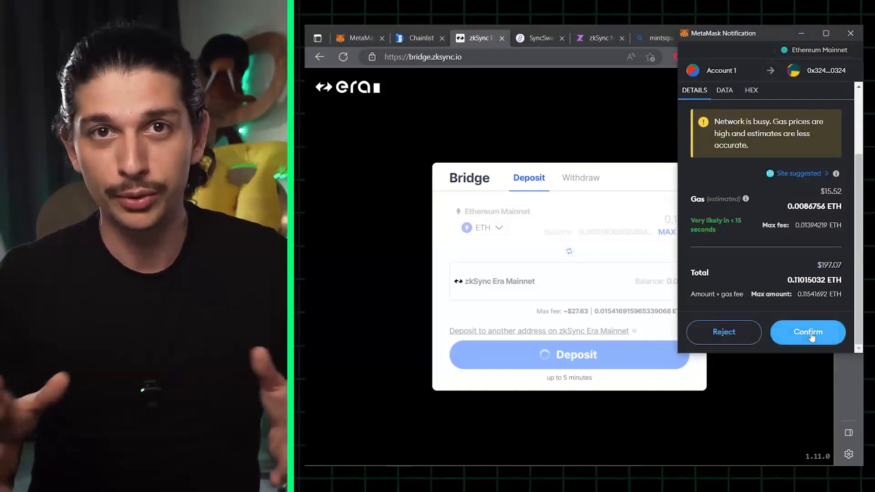
{"action": "left_click", "coordinate": [806, 332]}
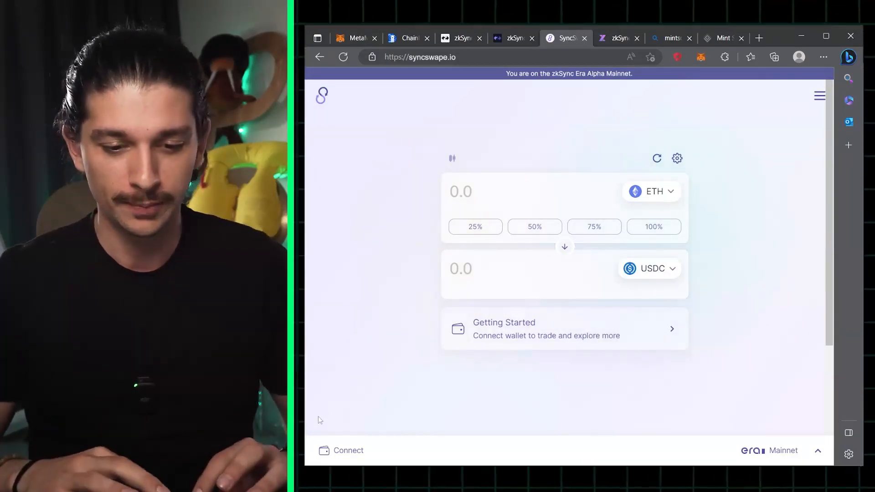
- Connect the wallet to SyncSwap and confirm swapping about 0.05 ETH for roughly 90 USDC
{"action": "left_click", "coordinate": [563, 359]}
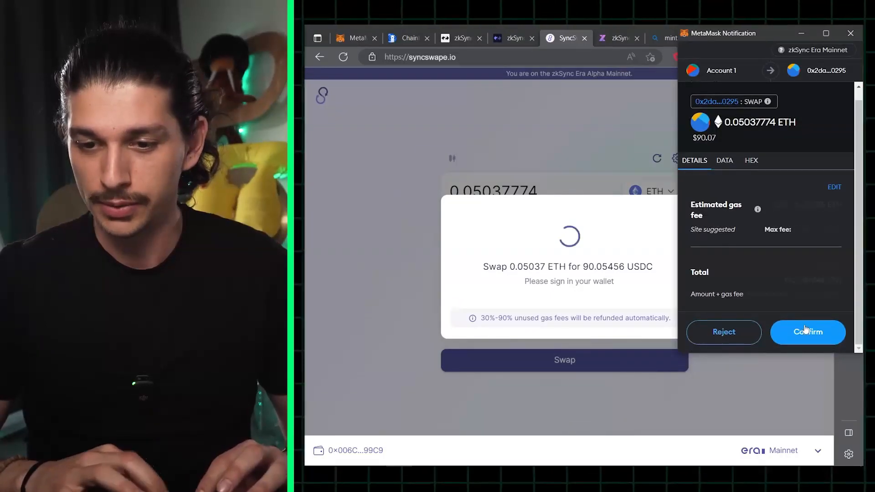
{"action": "left_click", "coordinate": [807, 332]}
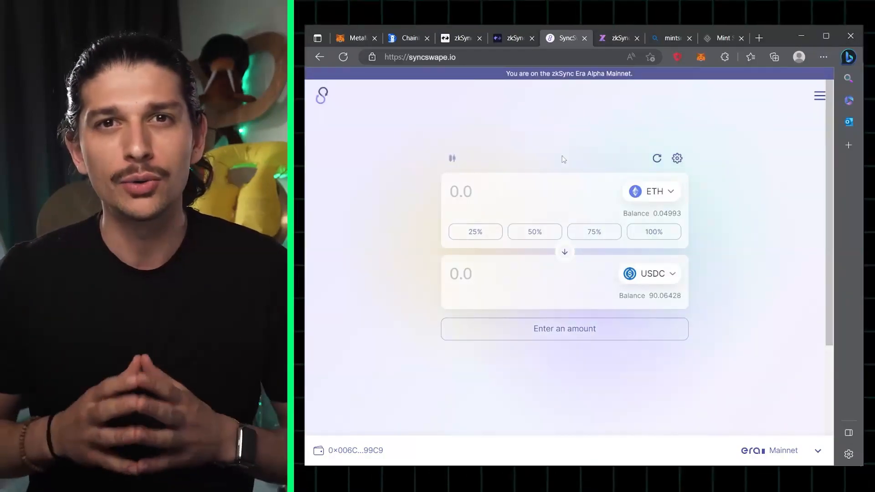
{"action": "left_click", "coordinate": [615, 37]}
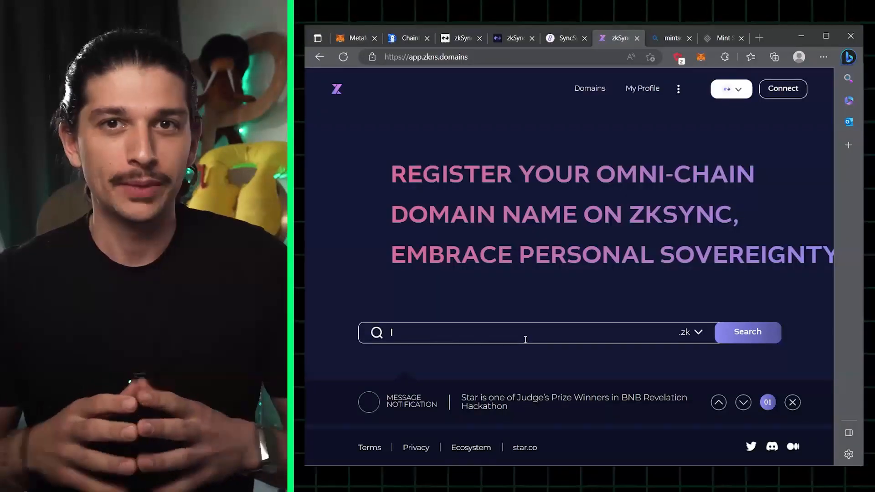
- Search thedefiant.zk and limpbizkit.zk (unavailable), then find iamdefiant.zk available
{"action": "left_click", "coordinate": [742, 402]}
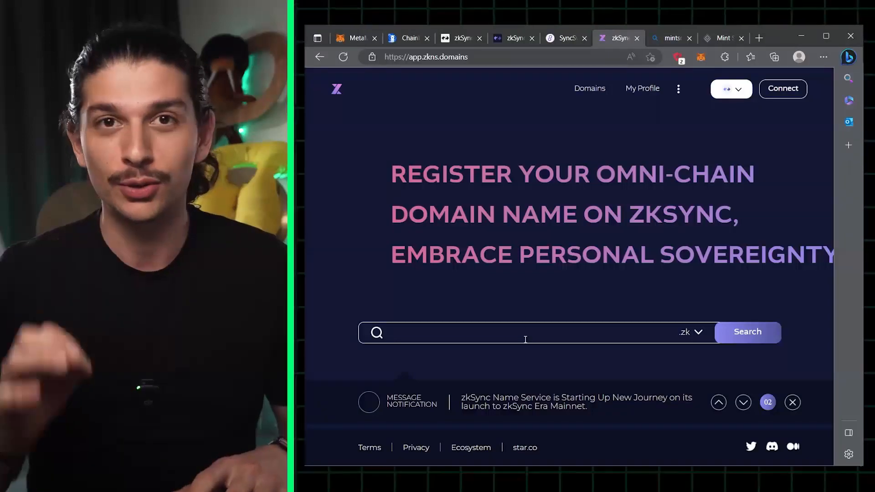
{"action": "left_click", "coordinate": [746, 332]}
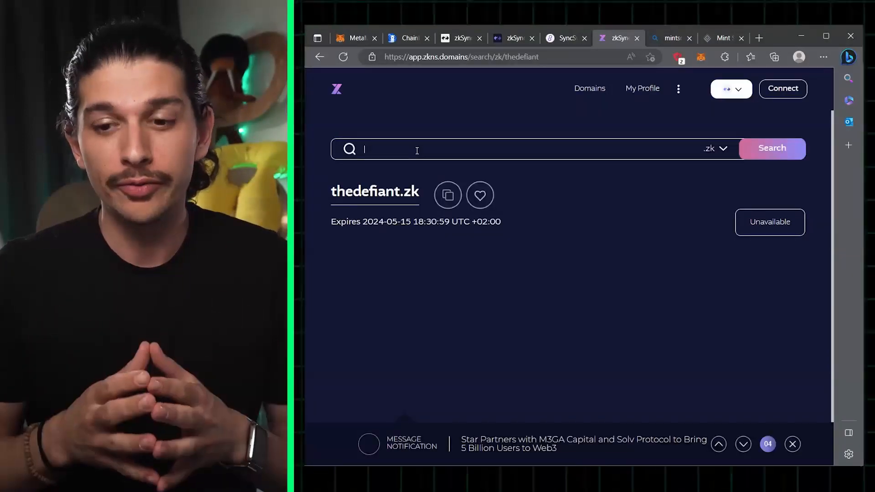
{"action": "type", "text": "limpbizkit"}
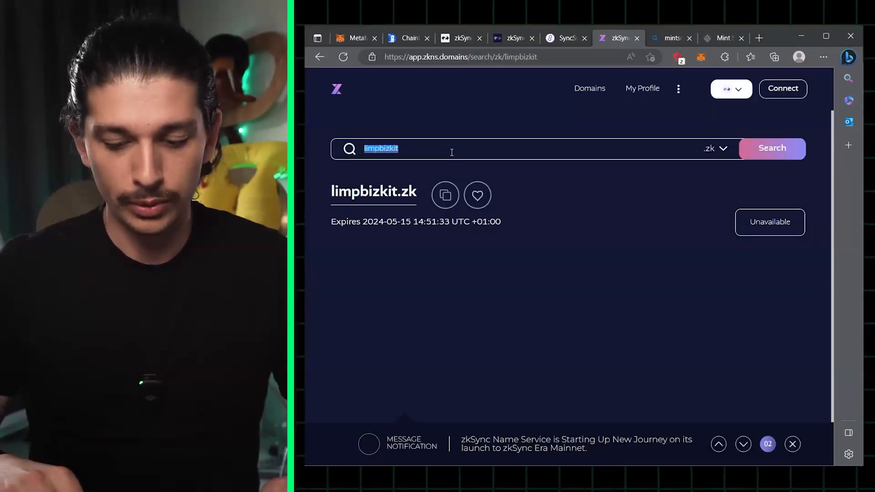
{"action": "type", "text": "iamdefiant"}
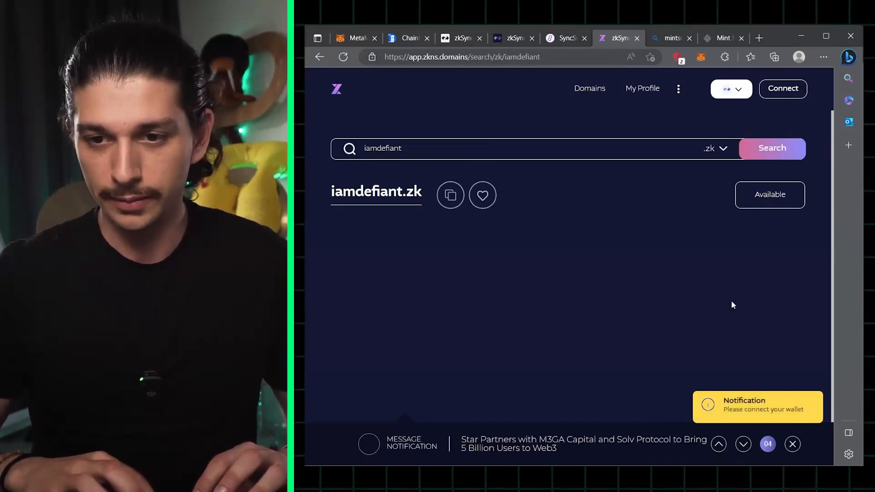
- Connect MetaMask to zkSync Name Service, approve the account and sign the sign-in message
{"action": "left_click", "coordinate": [781, 87]}
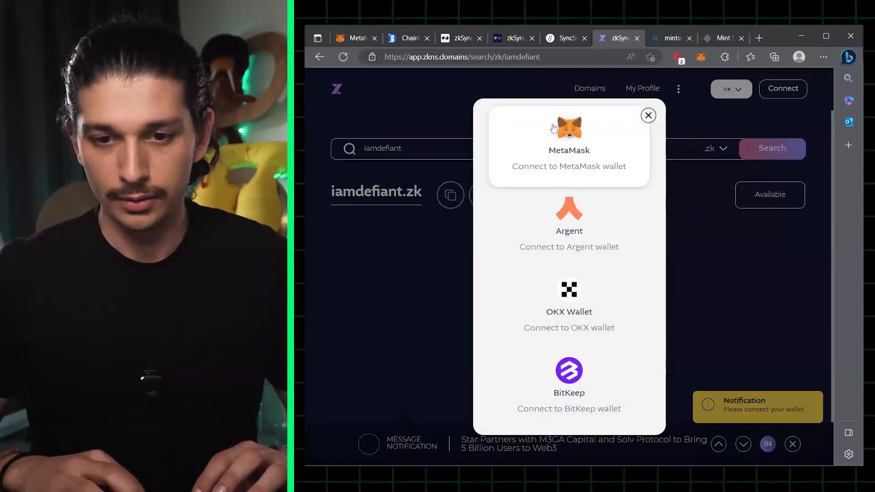
{"action": "left_click", "coordinate": [568, 139]}
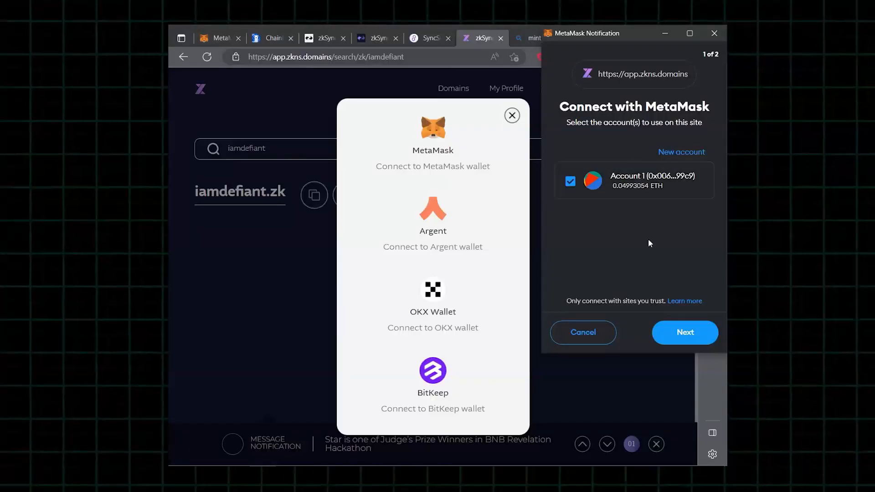
{"action": "left_click", "coordinate": [683, 332]}
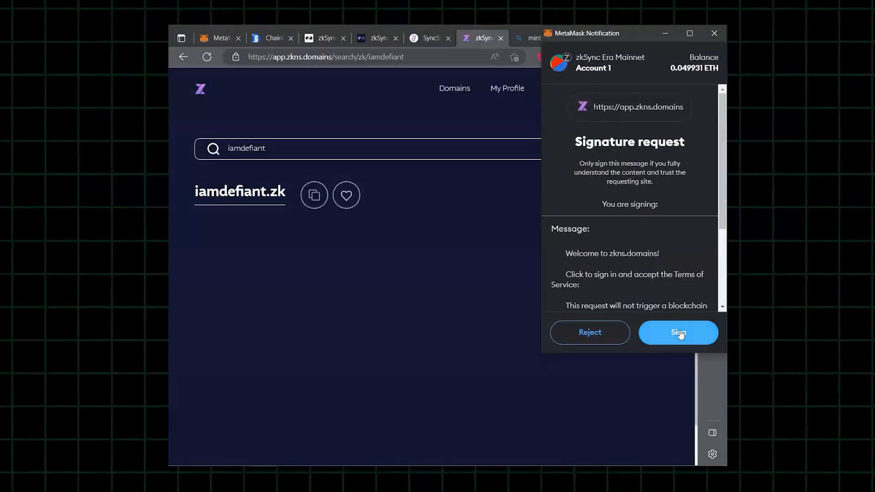
{"action": "left_click", "coordinate": [677, 333]}
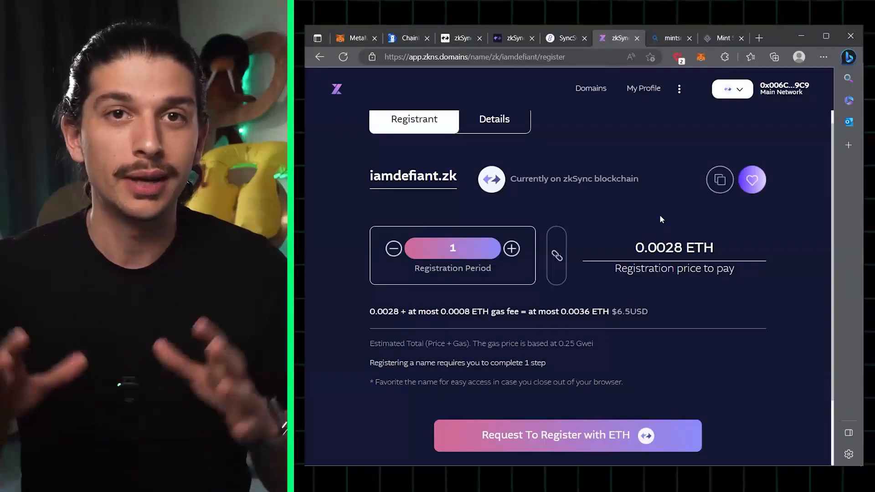
- Request registration of iamdefiant.zk and confirm the 0.0028 ETH payment in MetaMask
{"action": "scroll", "scroll_direction": "down", "scroll_amount": 3}
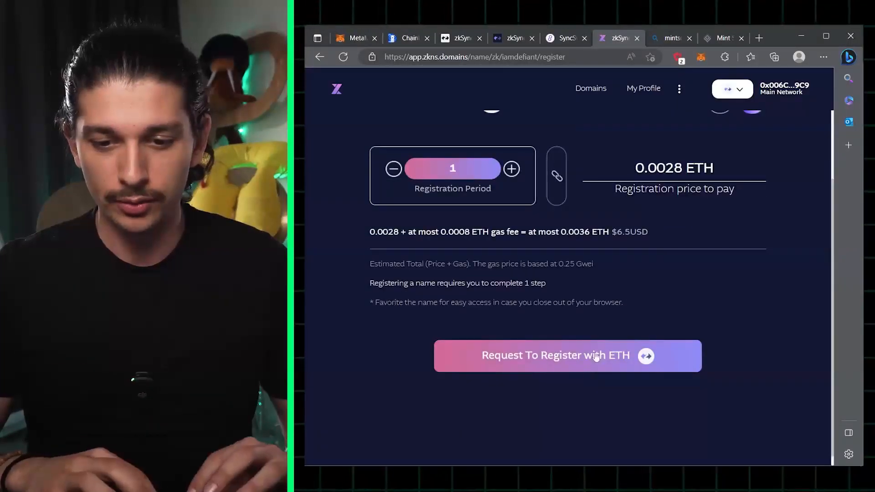
{"action": "left_click", "coordinate": [567, 355]}
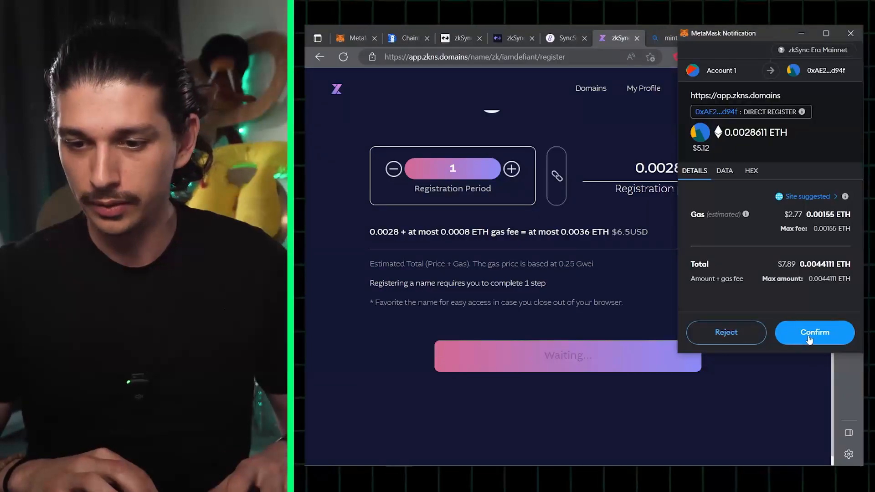
{"action": "left_click", "coordinate": [814, 332]}
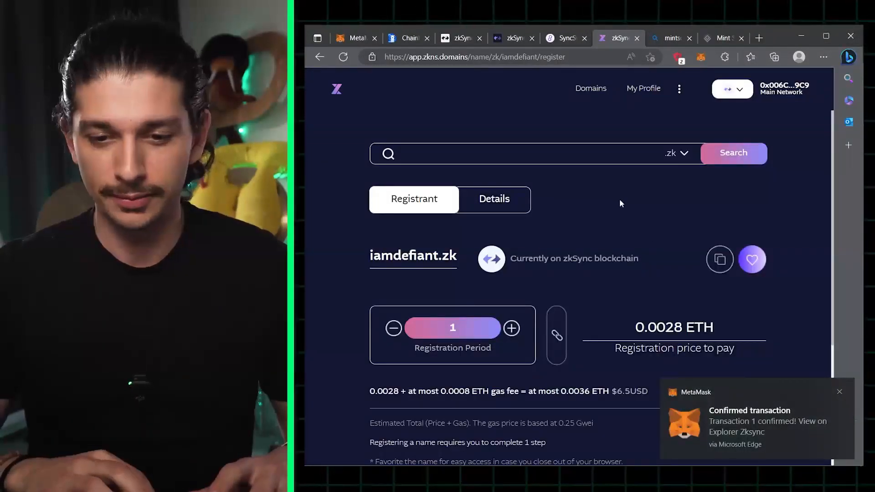
{"action": "left_click", "coordinate": [722, 37]}
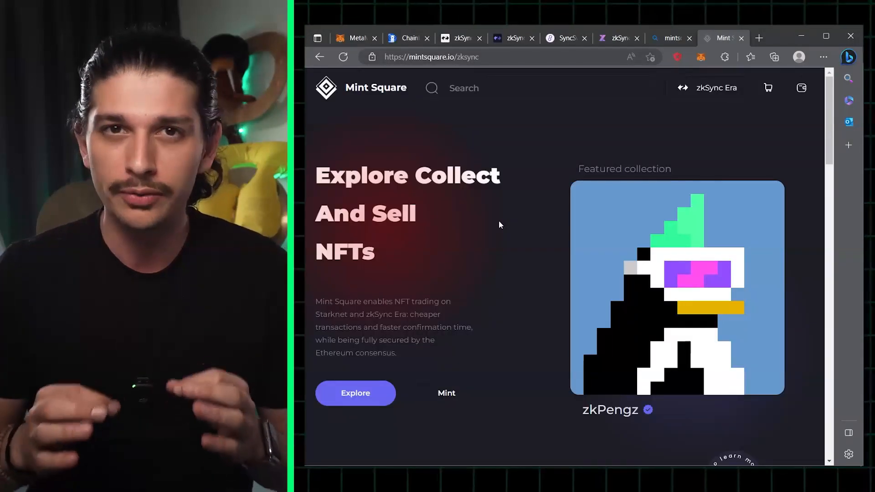
- Open the zkAnimals collection on Mint Square and start purchasing #2549 for 0.0333 ETH
{"action": "left_click", "coordinate": [355, 392]}
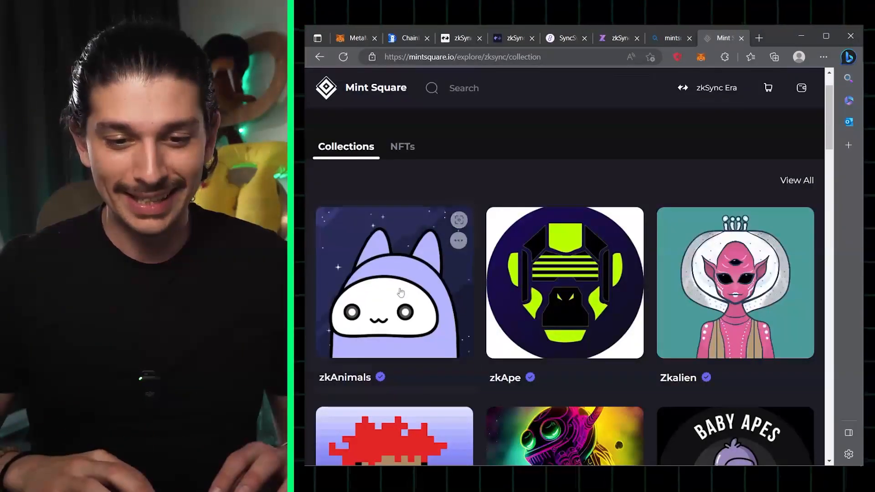
{"action": "left_click", "coordinate": [393, 281]}
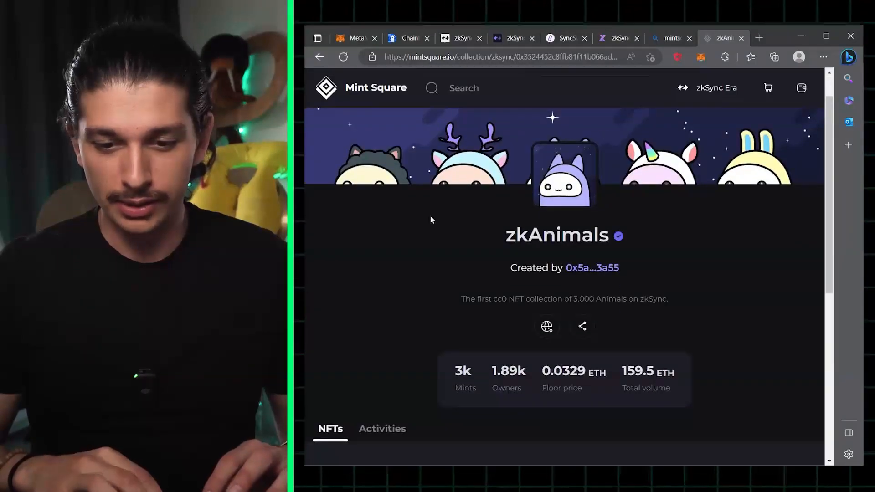
{"action": "scroll", "scroll_direction": "down", "scroll_amount": 3}
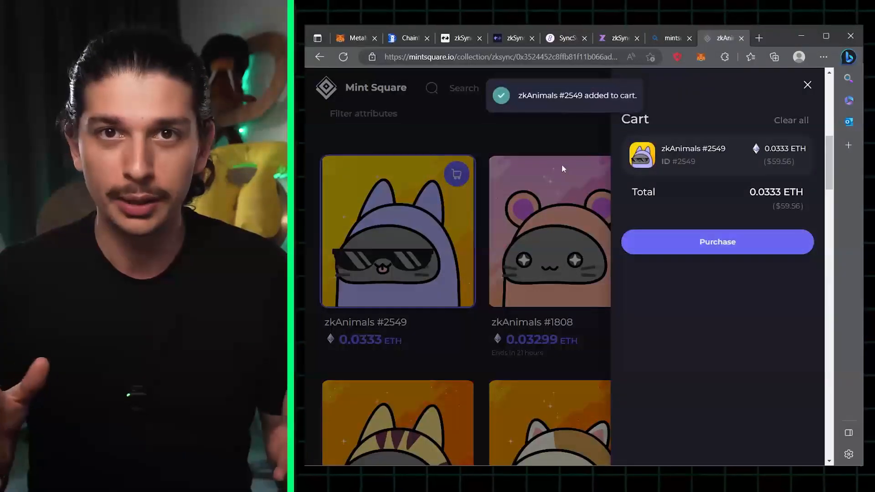
{"action": "left_click", "coordinate": [717, 241]}
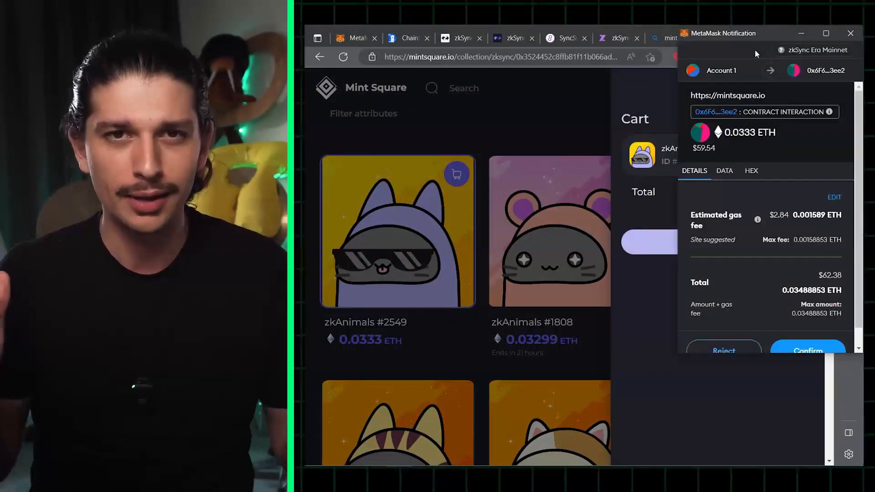
{"action": "scroll", "scroll_direction": "down", "scroll_amount": 3}
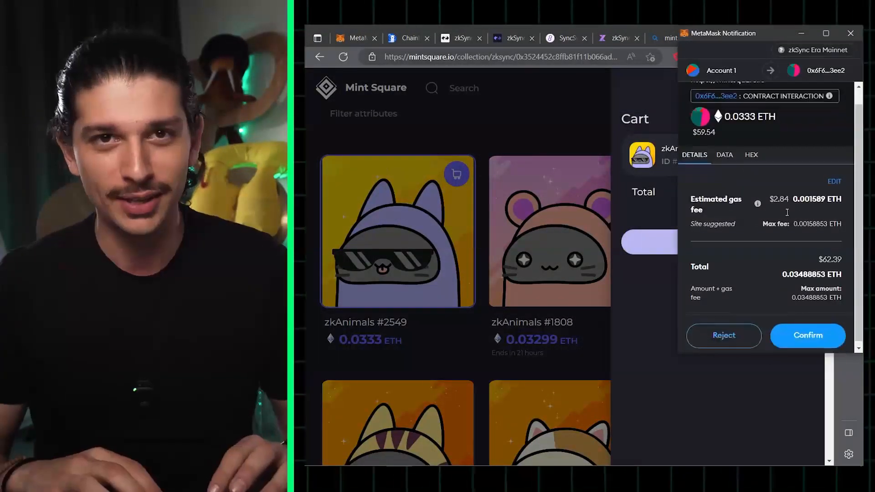